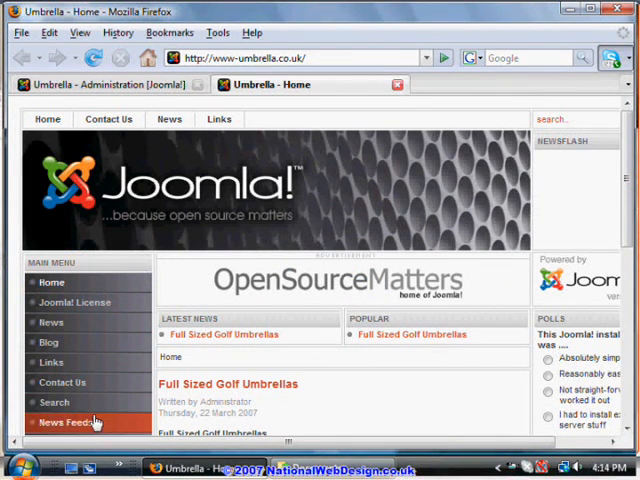
Step: Open the Menu Manager from the Menu menu
{"action": "scroll", "scroll_direction": "down", "scroll_amount": 3}
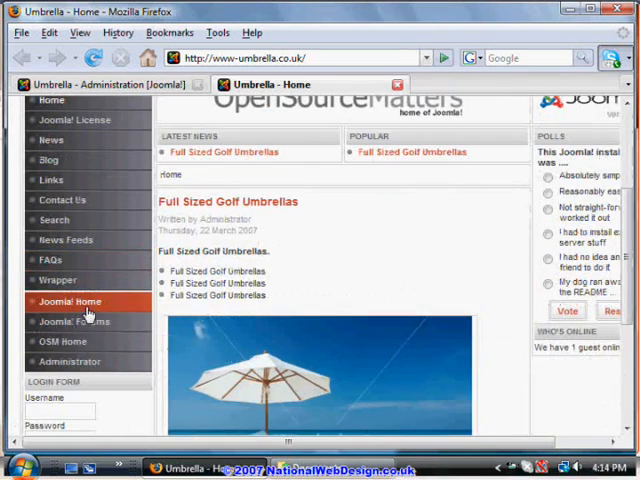
{"action": "scroll", "scroll_direction": "up", "scroll_amount": 3}
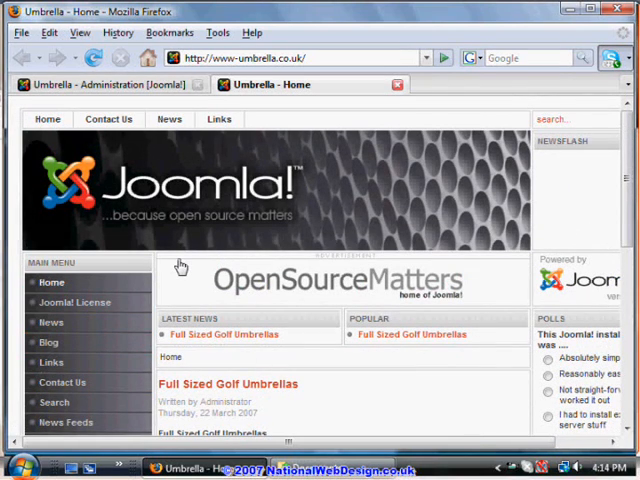
{"action": "mouse_move", "coordinate": [590, 420]}
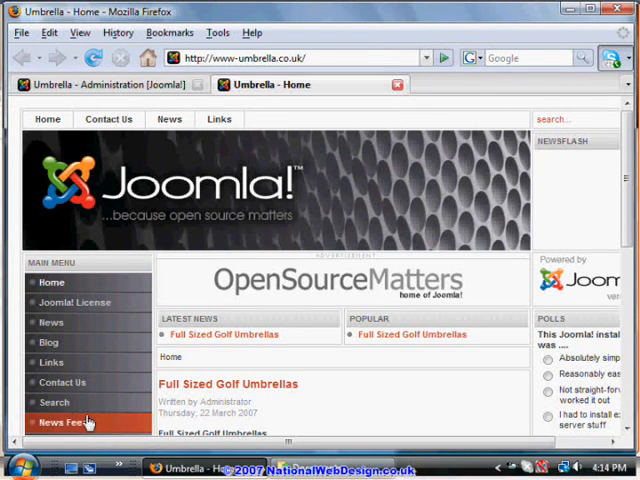
{"action": "mouse_move", "coordinate": [51, 282]}
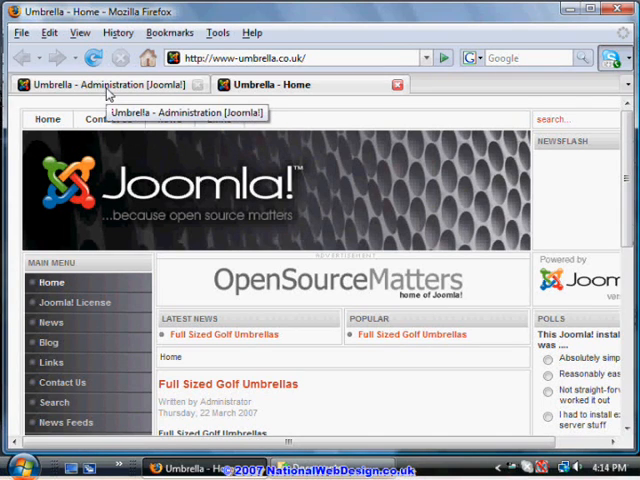
{"action": "mouse_move", "coordinate": [255, 92]}
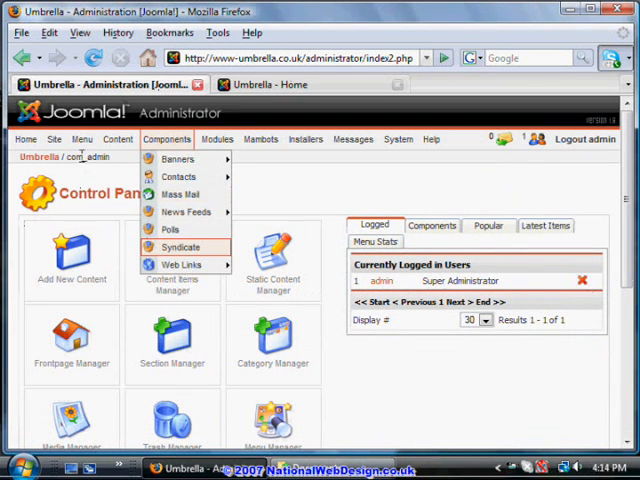
{"action": "left_click", "coordinate": [82, 139]}
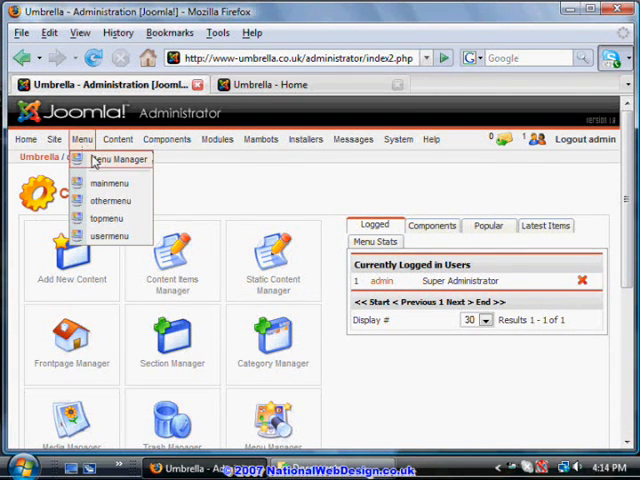
{"action": "left_click", "coordinate": [122, 159]}
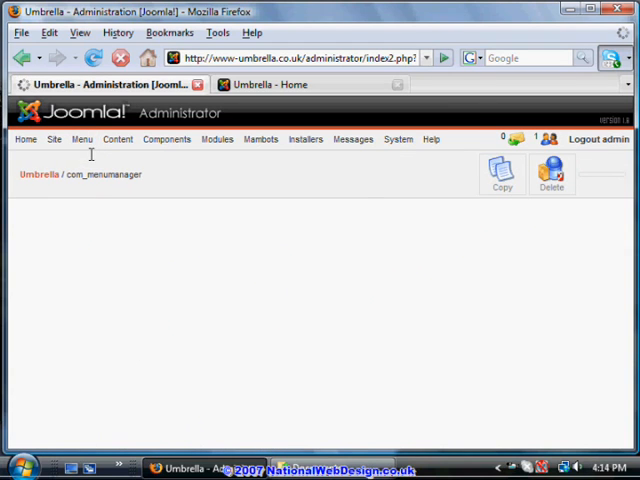
Step: Select mainmenu and compare it against the live site before returning to admin
{"action": "left_click", "coordinate": [82, 139]}
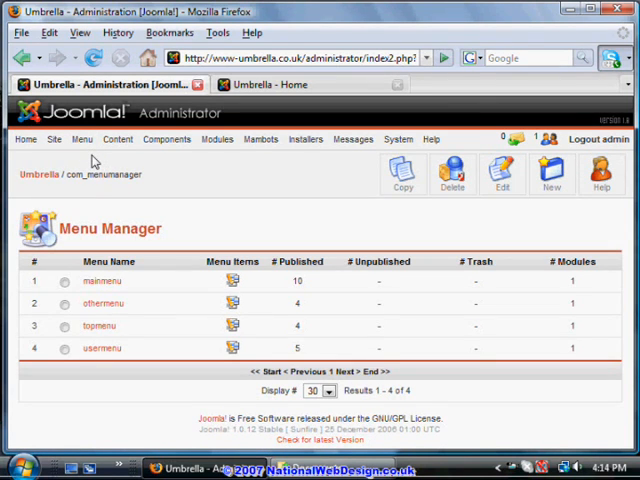
{"action": "mouse_move", "coordinate": [50, 328]}
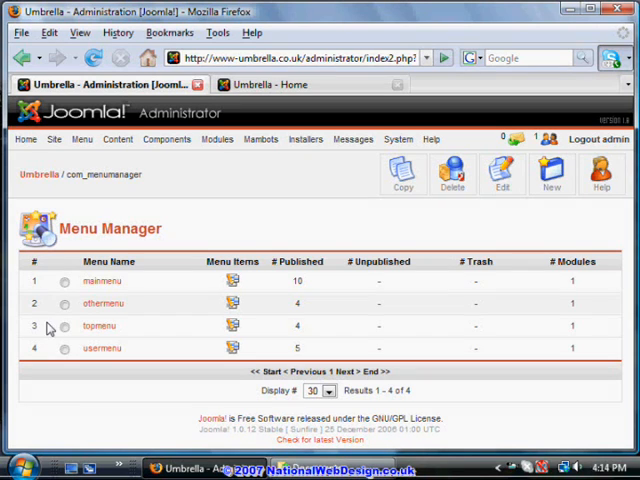
{"action": "left_click", "coordinate": [64, 281]}
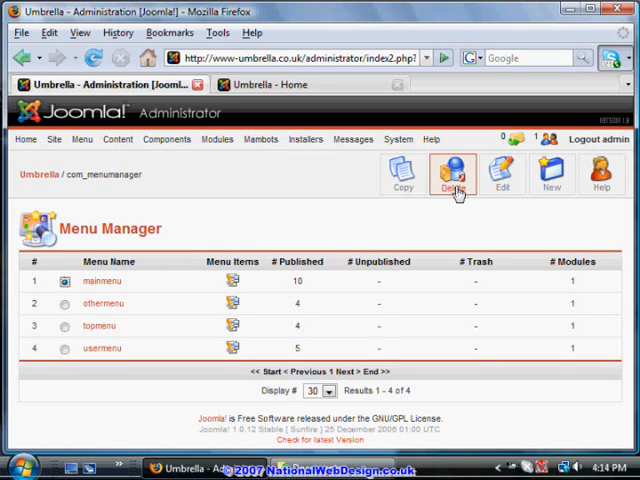
{"action": "mouse_move", "coordinate": [482, 215]}
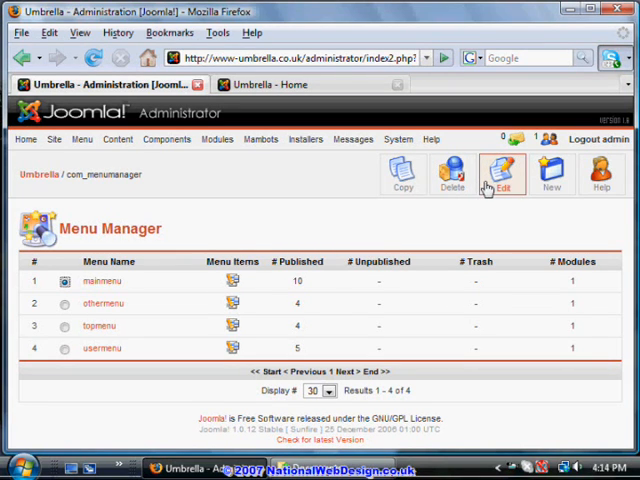
{"action": "mouse_move", "coordinate": [552, 173]}
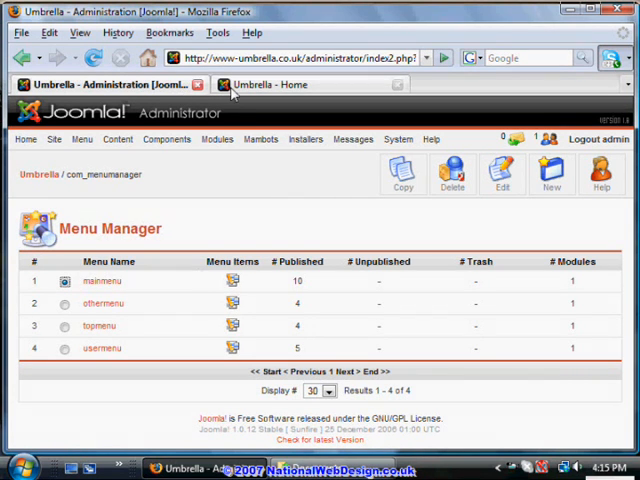
{"action": "left_click", "coordinate": [290, 84]}
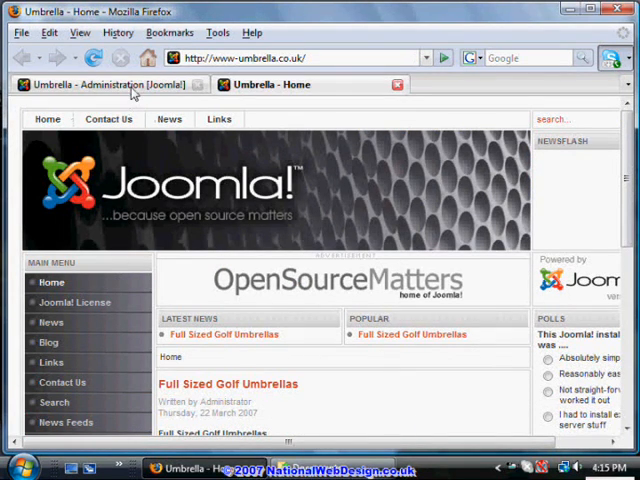
{"action": "left_click", "coordinate": [100, 84]}
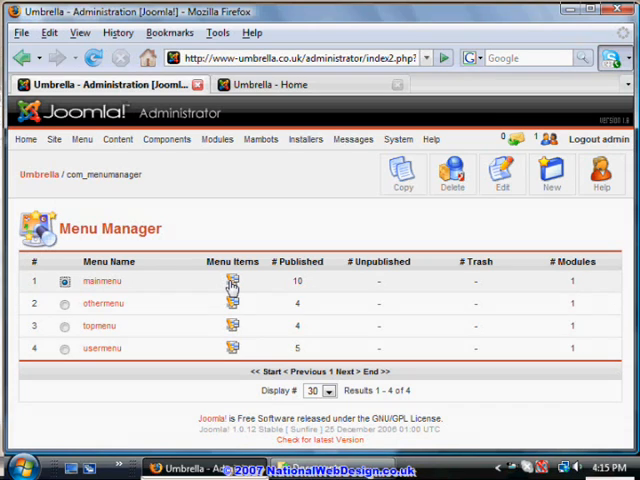
{"action": "mouse_move", "coordinate": [231, 281]}
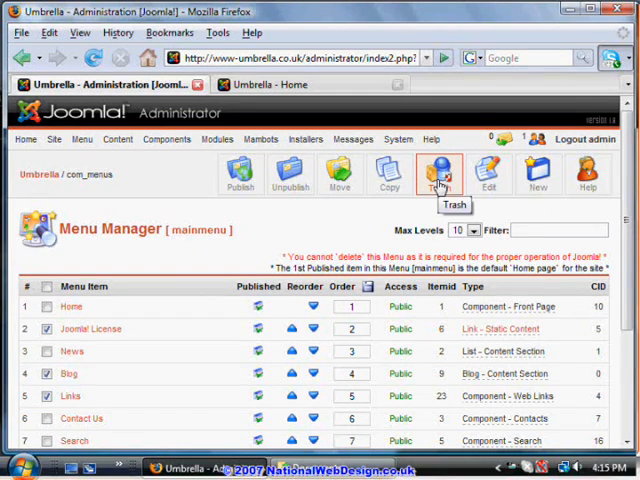
{"action": "mouse_move", "coordinate": [290, 175]}
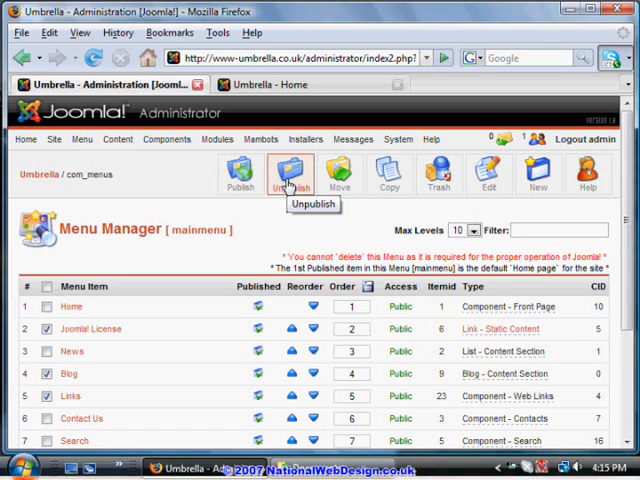
Step: Unpublish Joomla! License, Blog and Links, then check the trimmed menu on the live site
{"action": "left_click", "coordinate": [290, 170]}
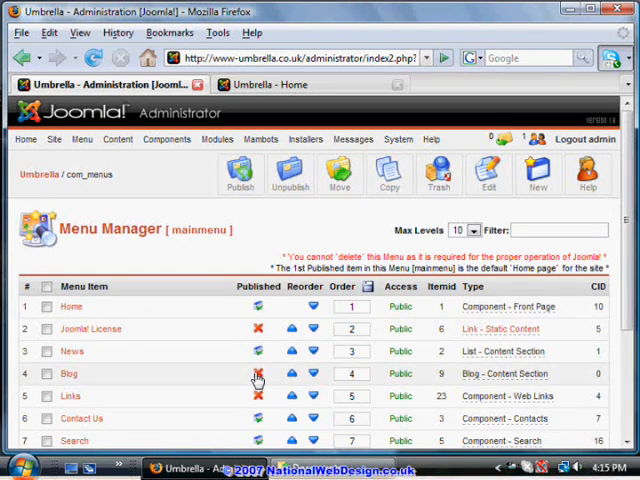
{"action": "left_click", "coordinate": [257, 373]}
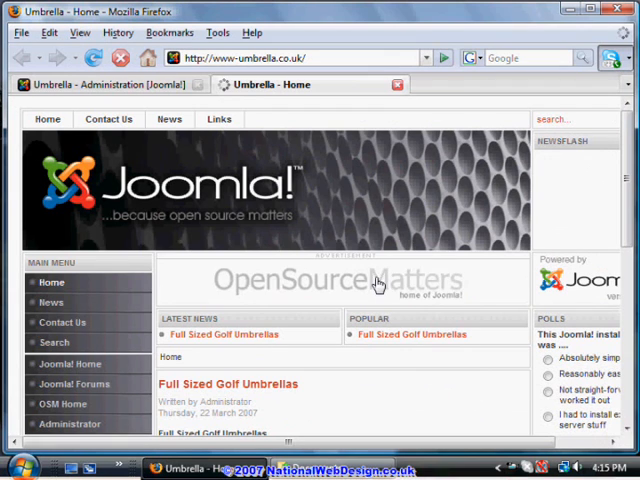
{"action": "scroll", "scroll_direction": "down", "scroll_amount": 3}
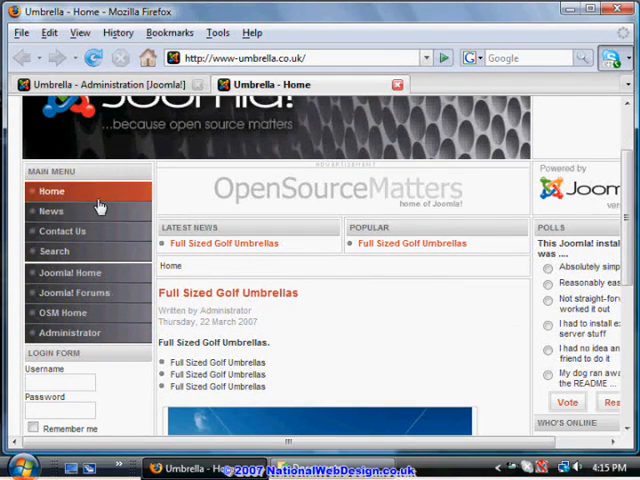
{"action": "left_click", "coordinate": [110, 84]}
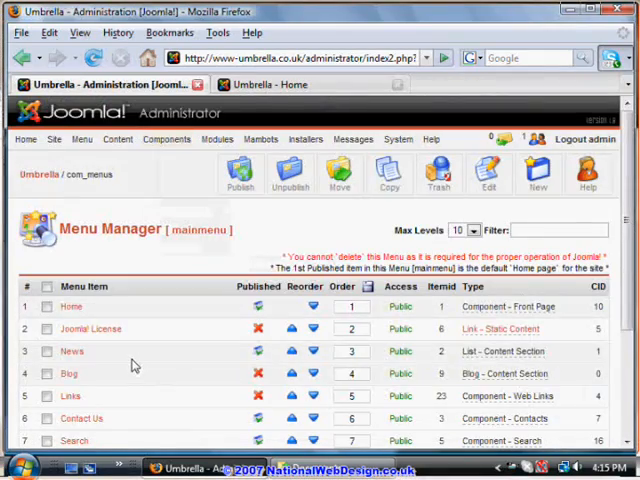
{"action": "scroll", "scroll_direction": "down", "scroll_amount": 3}
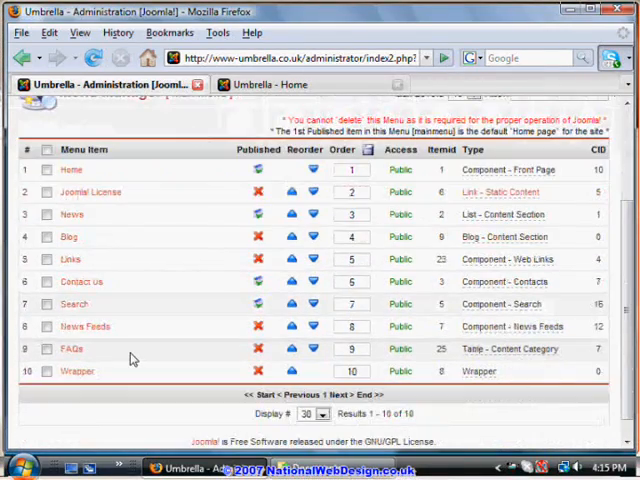
{"action": "scroll", "scroll_direction": "up", "scroll_amount": 3}
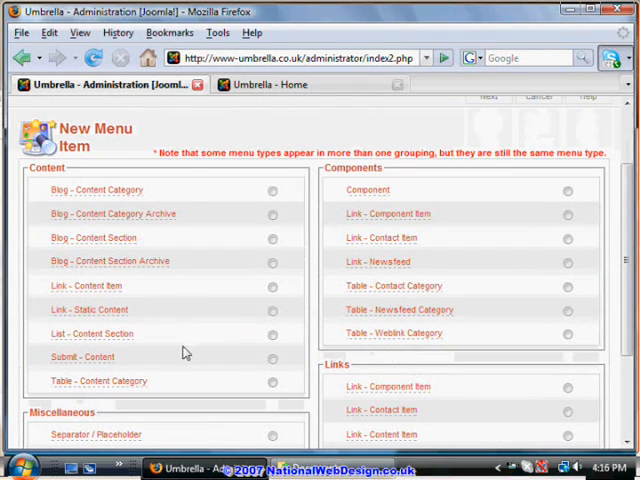
{"action": "mouse_move", "coordinate": [89, 285]}
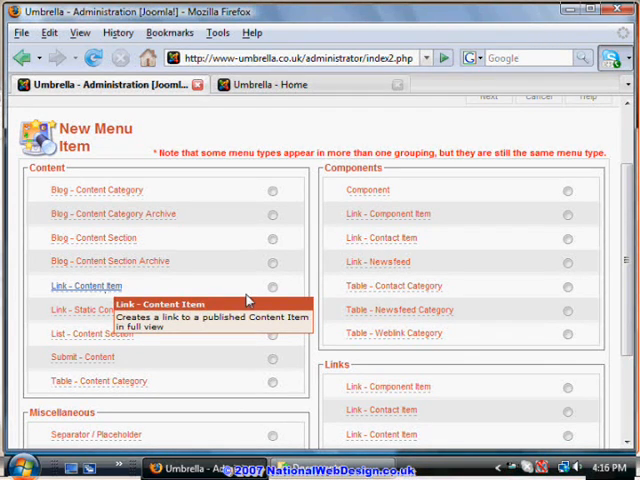
Step: Choose Link - Content Item as the new menu item type and continue with Next
{"action": "left_click", "coordinate": [272, 287]}
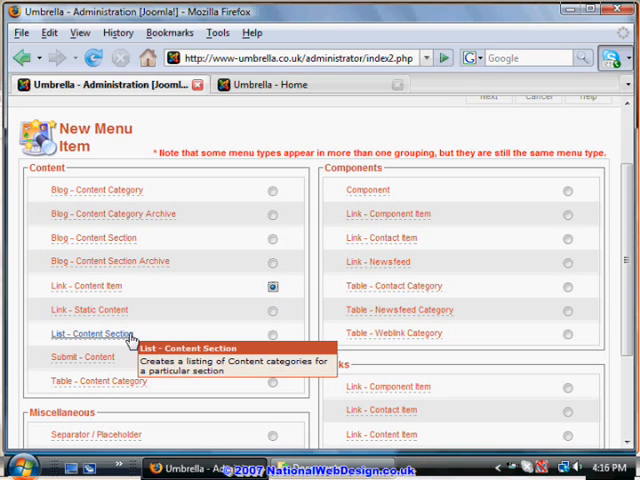
{"action": "scroll", "scroll_direction": "down", "scroll_amount": 3}
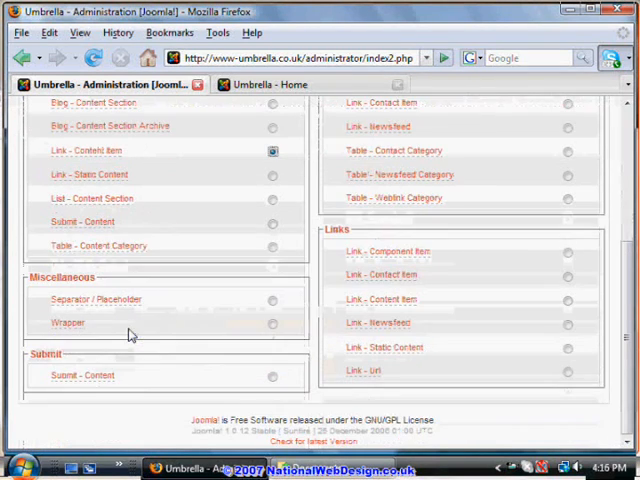
{"action": "mouse_move", "coordinate": [96, 299]}
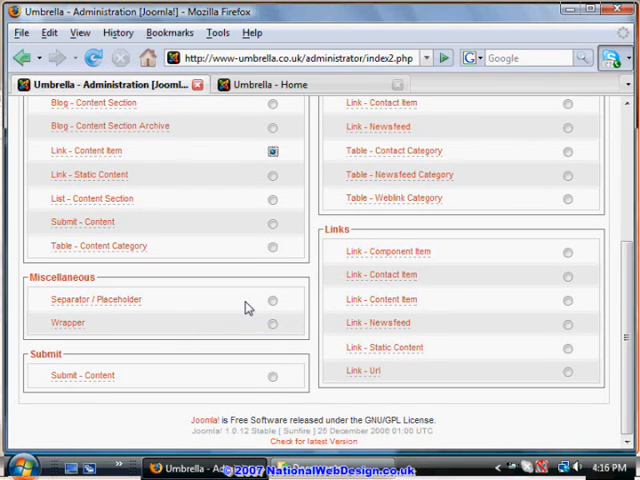
{"action": "scroll", "scroll_direction": "up", "scroll_amount": 3}
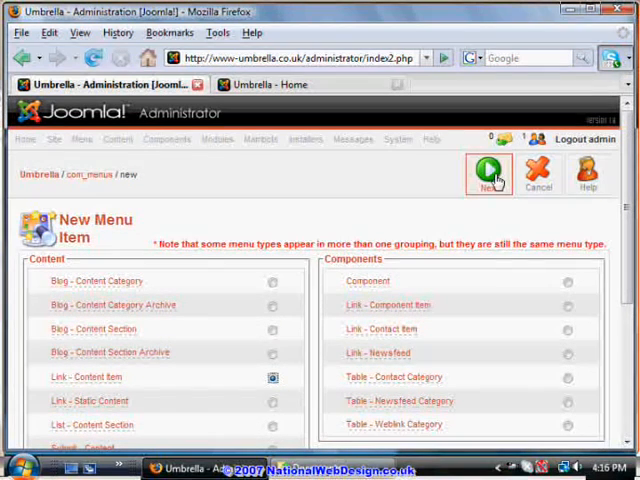
{"action": "mouse_move", "coordinate": [489, 174]}
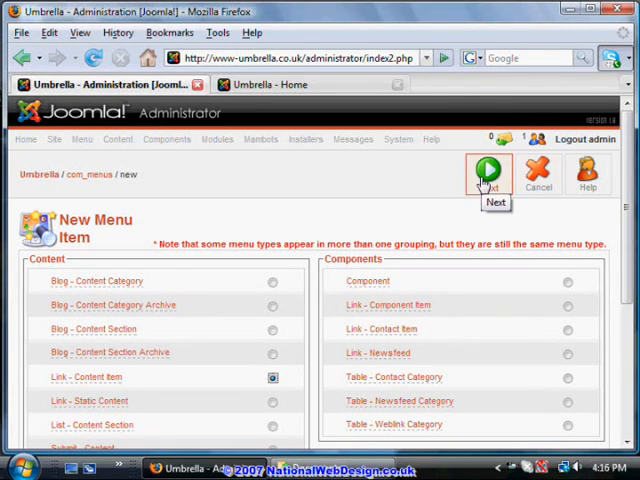
{"action": "left_click", "coordinate": [489, 172]}
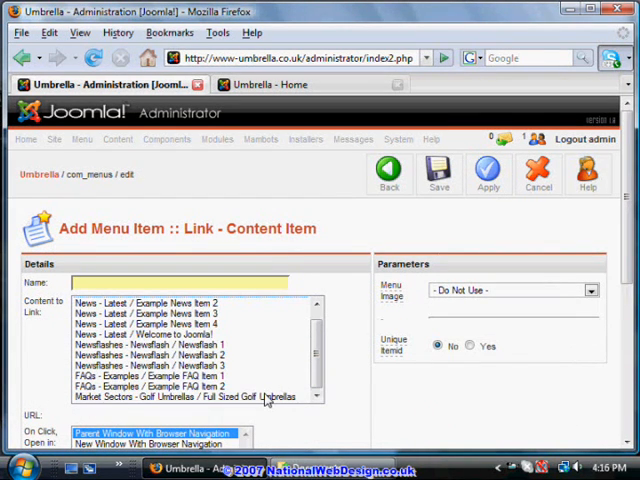
Step: Link the item to Full Sized Golf Umbrellas and name it Golf Umbrellas
{"action": "left_click", "coordinate": [185, 396]}
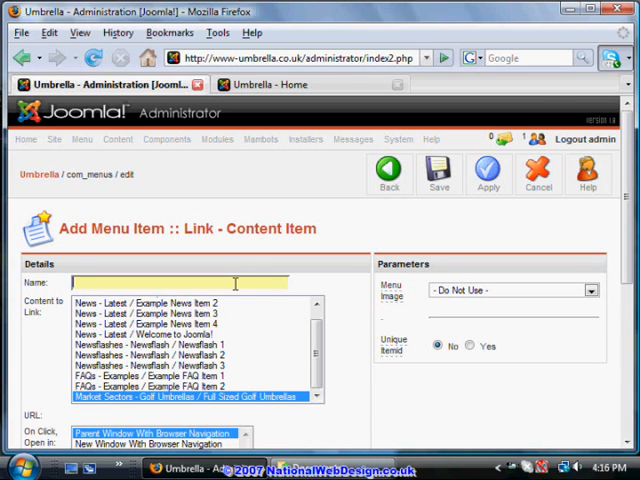
{"action": "type", "text": "G"}
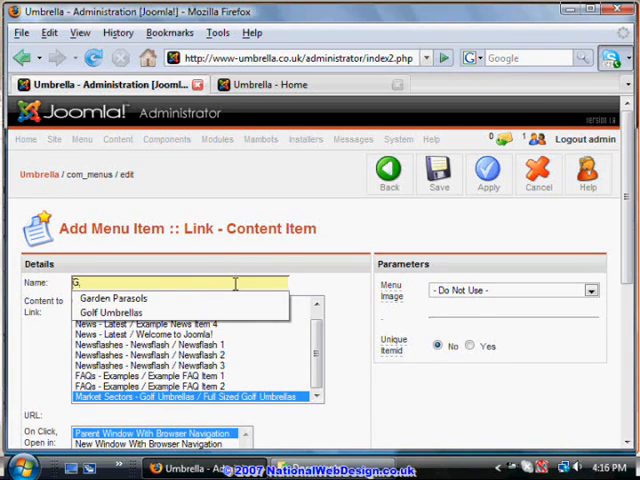
{"action": "type", "text": "olf"}
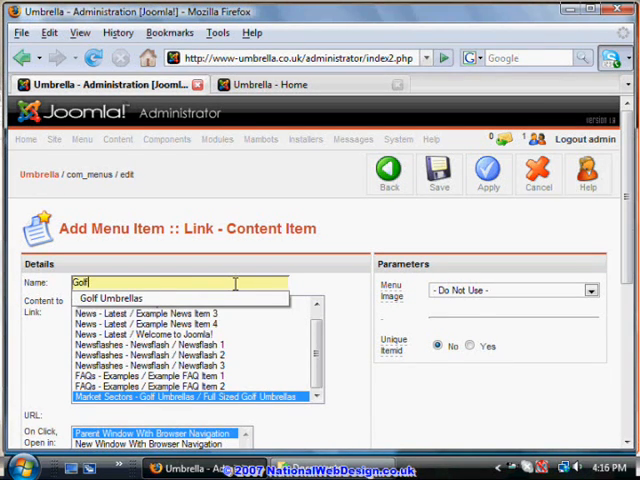
{"action": "left_click", "coordinate": [111, 298]}
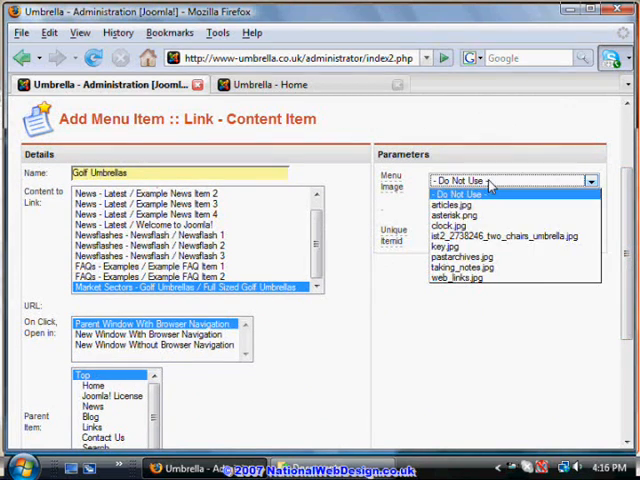
{"action": "mouse_move", "coordinate": [463, 215]}
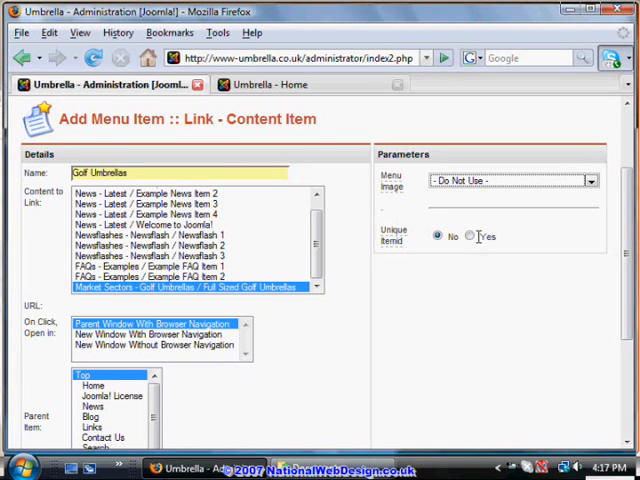
Step: Set Unique Itemid to Yes and Published to Yes
{"action": "left_click", "coordinate": [469, 236]}
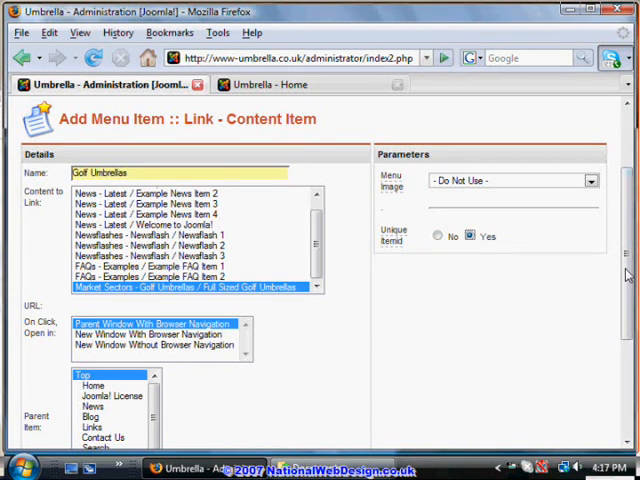
{"action": "scroll", "scroll_direction": "down", "scroll_amount": 3}
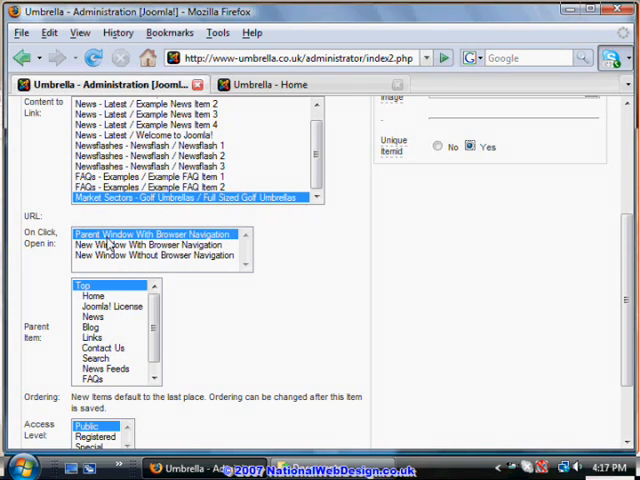
{"action": "mouse_move", "coordinate": [253, 247]}
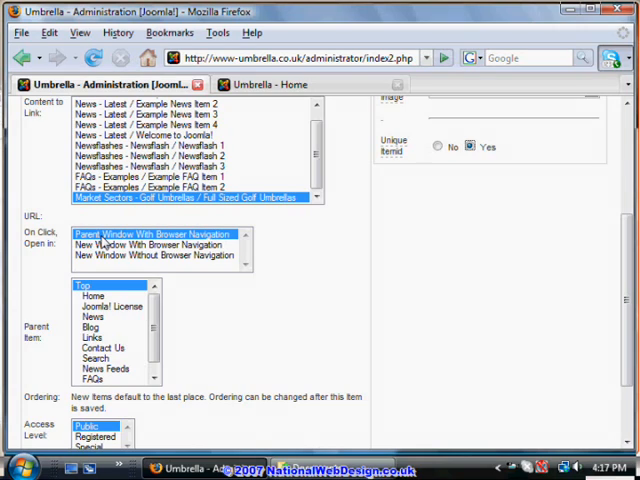
{"action": "mouse_move", "coordinate": [207, 245]}
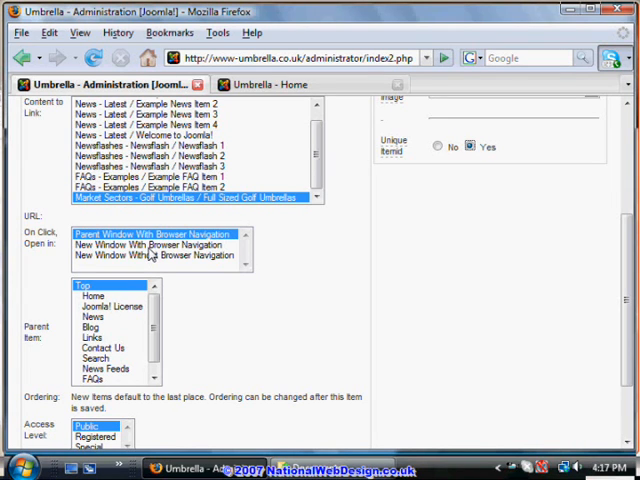
{"action": "mouse_move", "coordinate": [205, 252]}
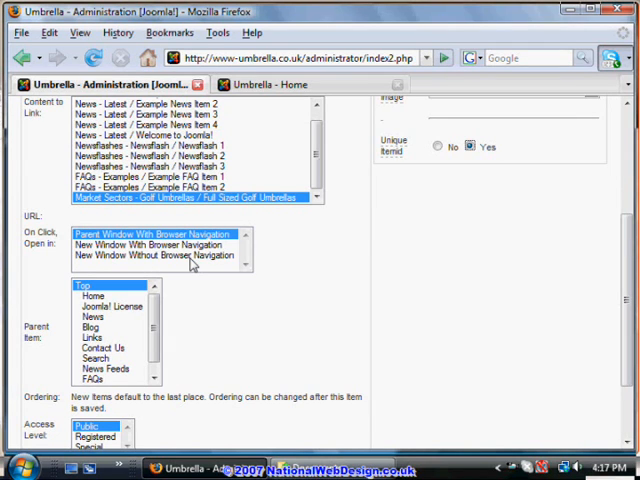
{"action": "mouse_move", "coordinate": [190, 263]}
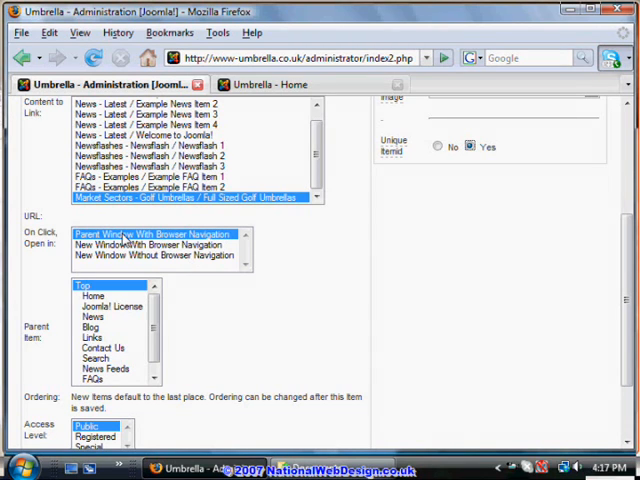
{"action": "scroll", "scroll_direction": "down", "scroll_amount": 3}
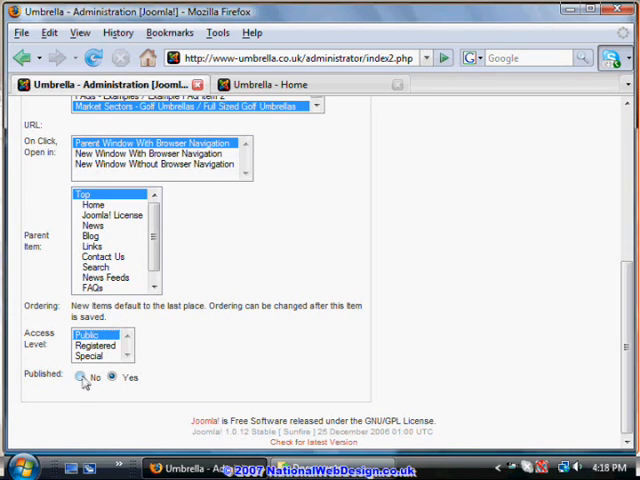
{"action": "left_click", "coordinate": [113, 377]}
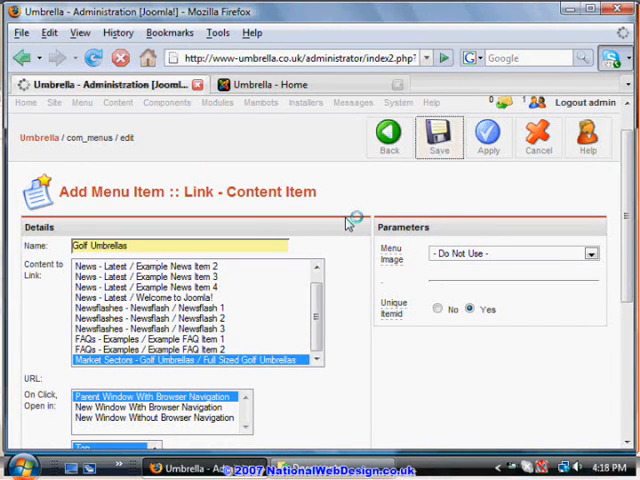
Step: Save Golf Umbrellas and reload the site home page to see the new link
{"action": "left_click", "coordinate": [439, 135]}
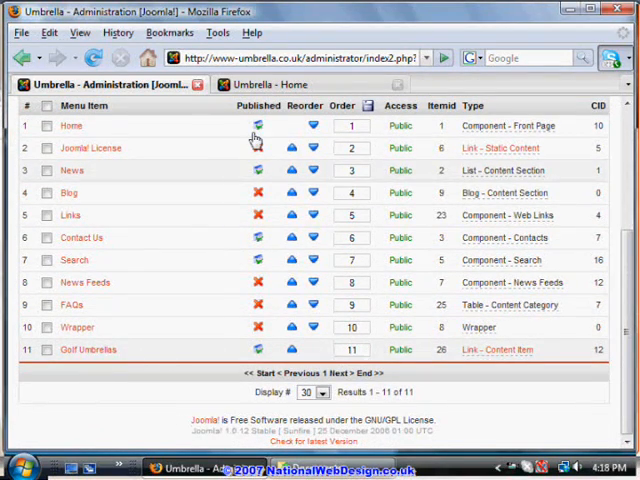
{"action": "left_click", "coordinate": [280, 84]}
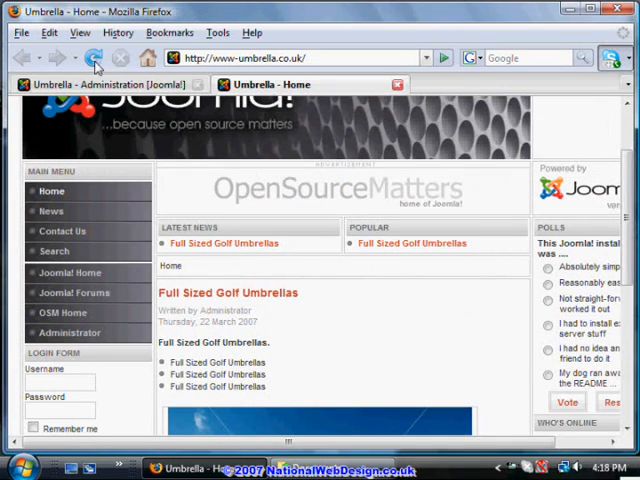
{"action": "left_click", "coordinate": [93, 57]}
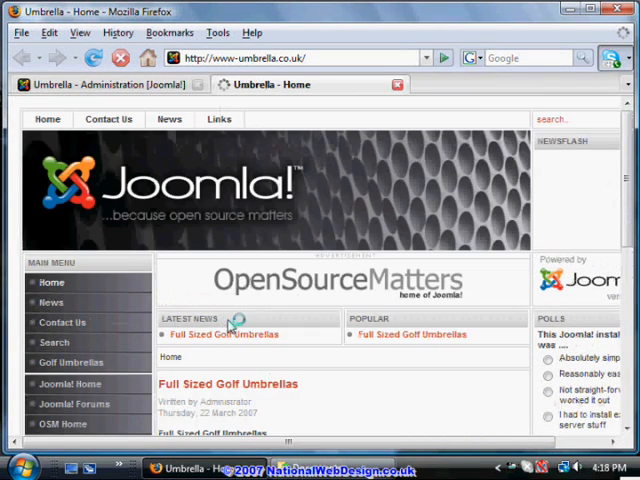
{"action": "scroll", "scroll_direction": "down", "scroll_amount": 3}
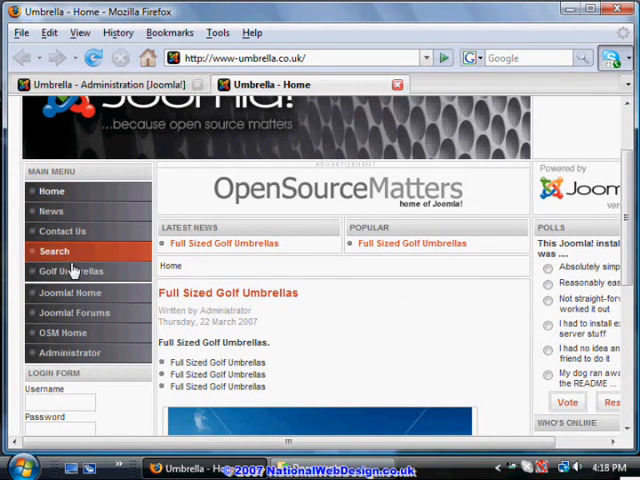
{"action": "mouse_move", "coordinate": [72, 271]}
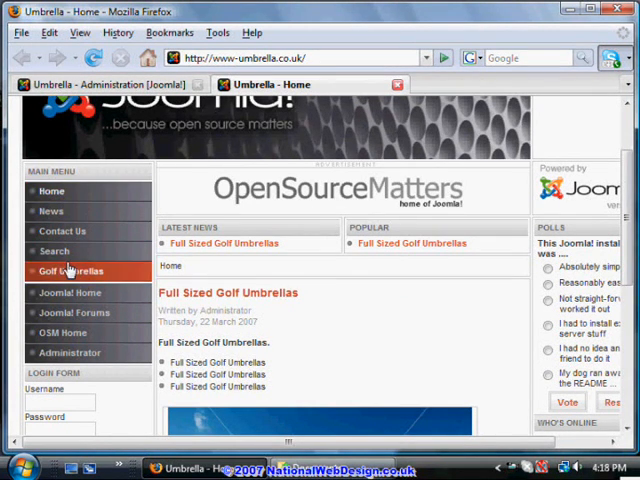
{"action": "mouse_move", "coordinate": [69, 352]}
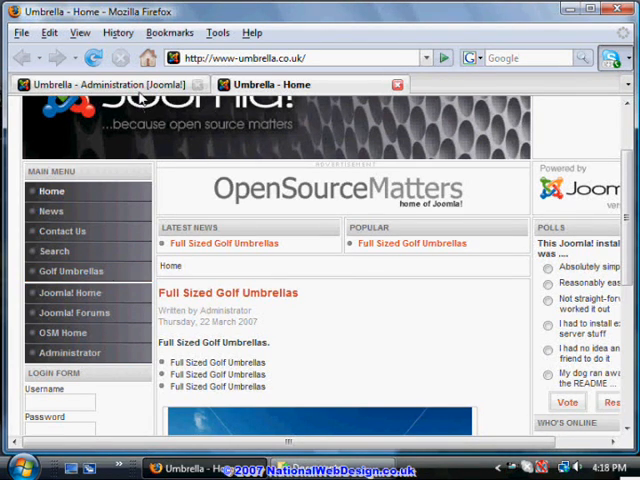
Step: In mainmenu, set the order numbers to Golf Umbrellas 1 and Home 2
{"action": "left_click", "coordinate": [120, 84]}
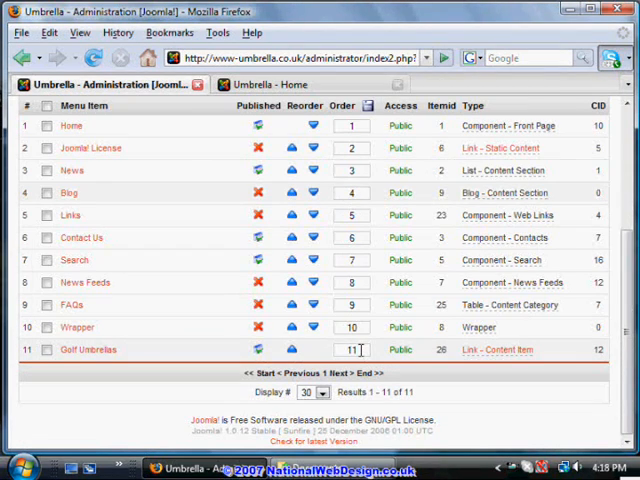
{"action": "left_click", "coordinate": [351, 349]}
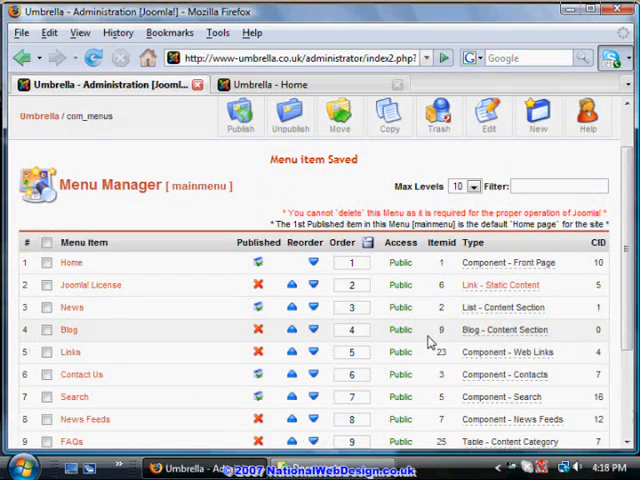
{"action": "scroll", "scroll_direction": "down", "scroll_amount": 3}
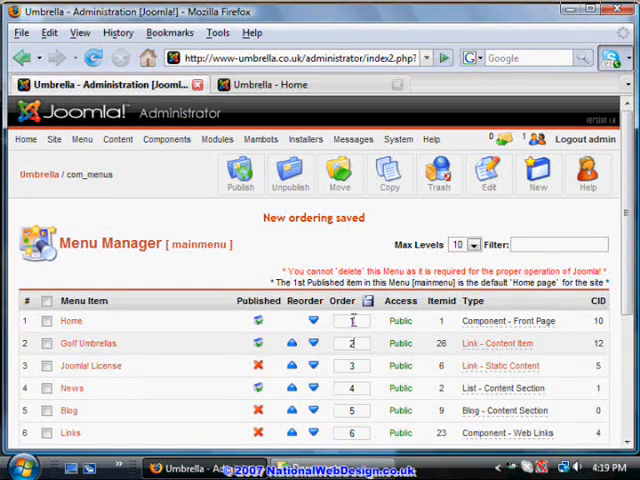
{"action": "left_click", "coordinate": [351, 321]}
{"action": "type", "text": "2"}
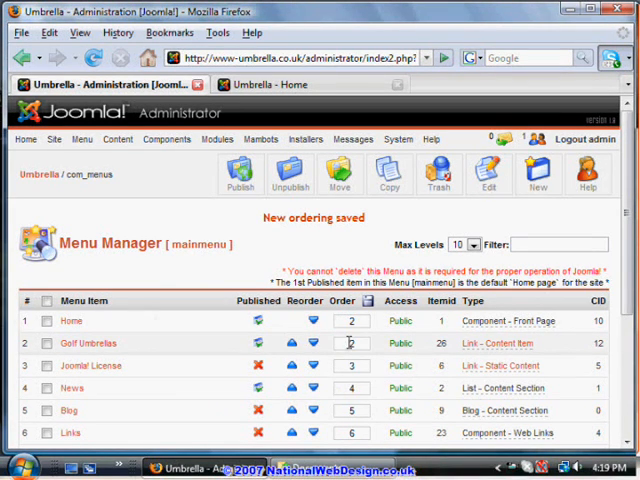
{"action": "left_click", "coordinate": [350, 343]}
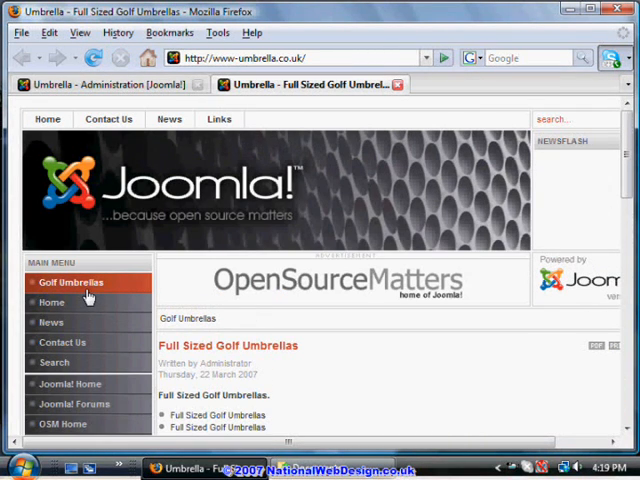
Step: Open Golf Umbrellas from the top of the front-end main menu
{"action": "left_click", "coordinate": [71, 282]}
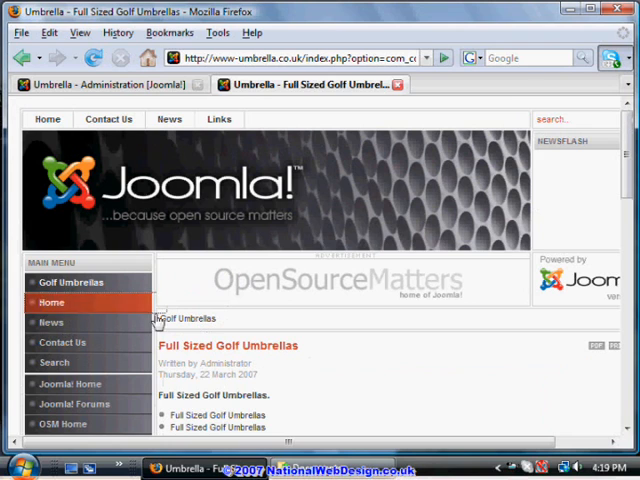
{"action": "left_click", "coordinate": [51, 302]}
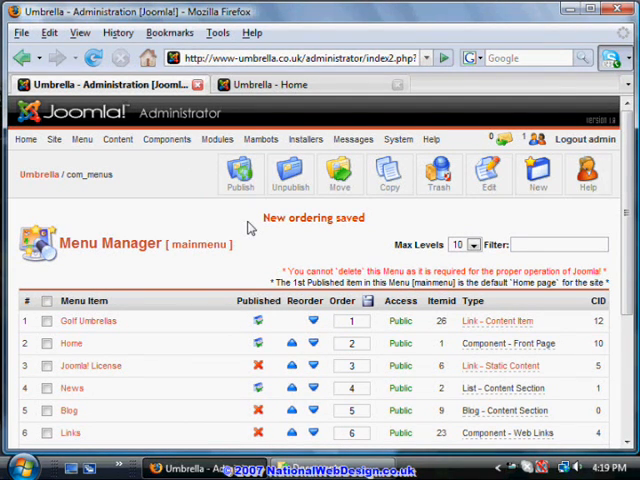
Step: Open topmenu's item list and start a new menu item
{"action": "left_click", "coordinate": [81, 139]}
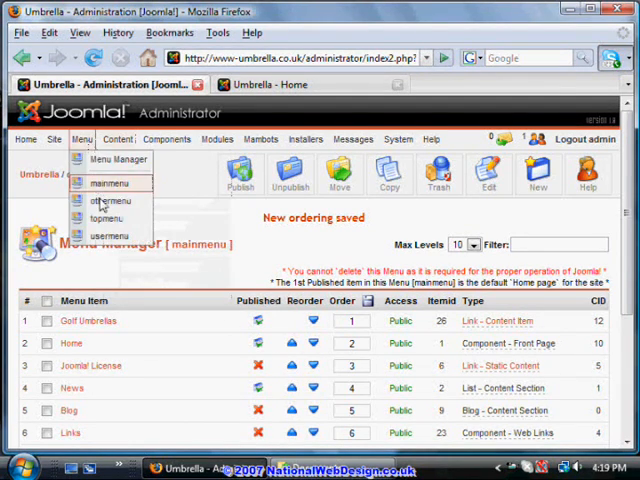
{"action": "left_click", "coordinate": [110, 183]}
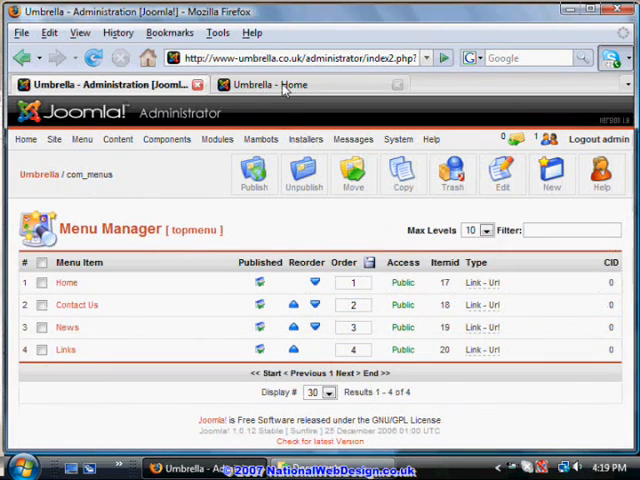
{"action": "left_click", "coordinate": [280, 84]}
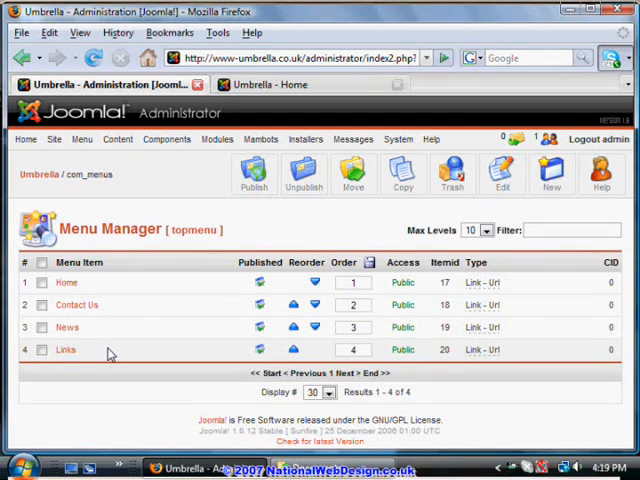
{"action": "left_click", "coordinate": [551, 175]}
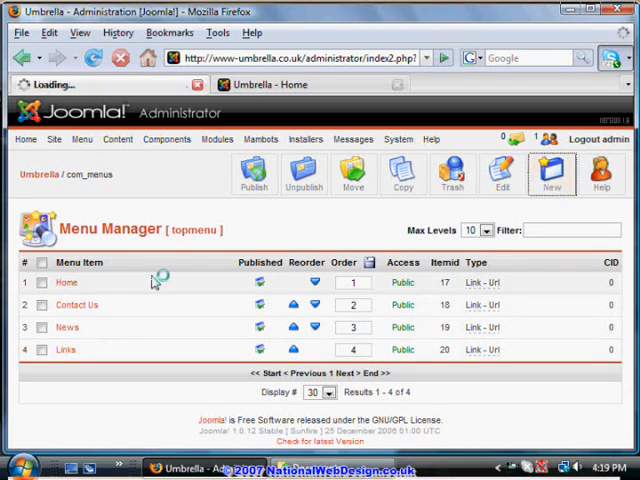
{"action": "left_click", "coordinate": [552, 173]}
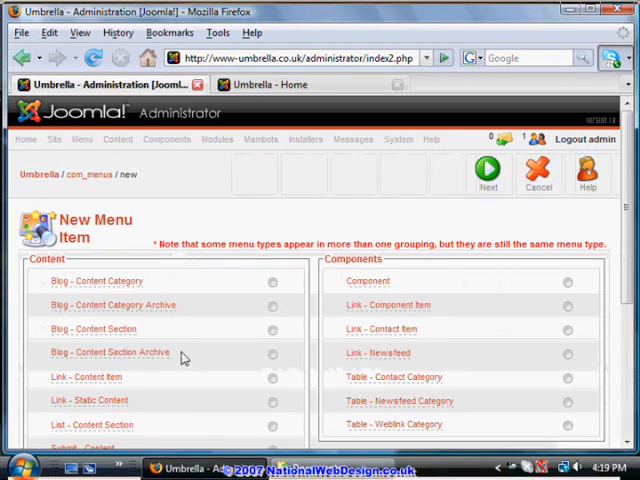
Step: Create a Link - Content Item named Golf pointing to Full Sized Golf Umbrellas
{"action": "scroll", "scroll_direction": "down", "scroll_amount": 3}
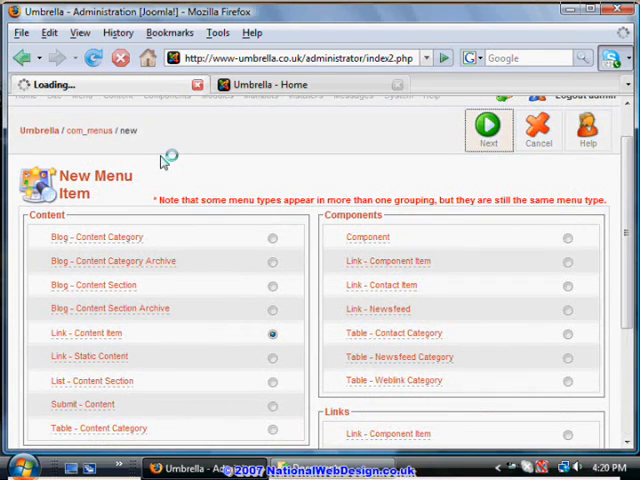
{"action": "left_click", "coordinate": [488, 128]}
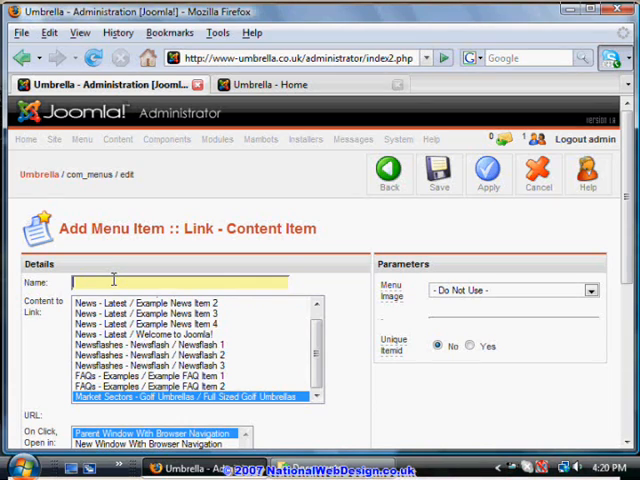
{"action": "type", "text": "Golf"}
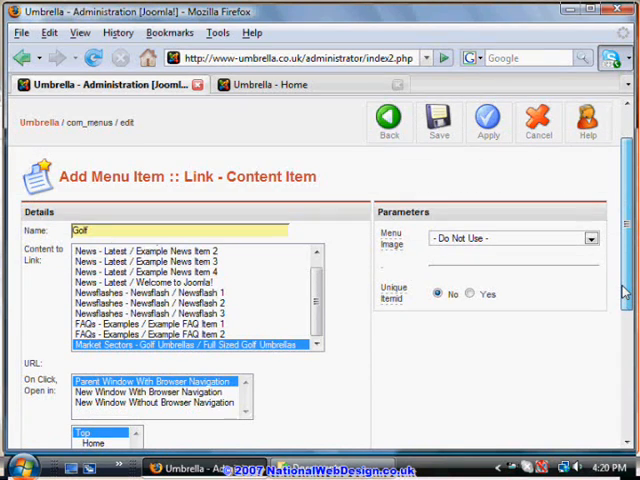
{"action": "scroll", "scroll_direction": "down", "scroll_amount": 3}
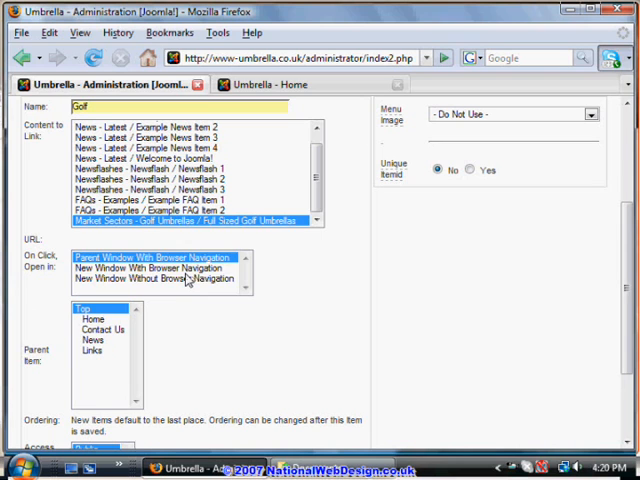
{"action": "scroll", "scroll_direction": "down", "scroll_amount": 3}
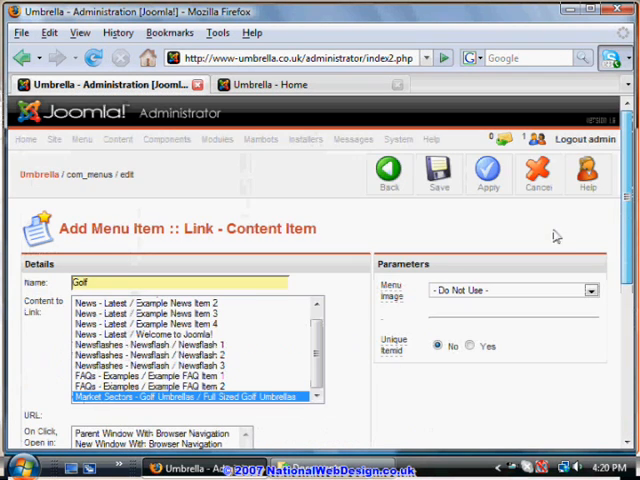
Step: Save the Golf item, then open Golf from the site's top menu in a popup
{"action": "left_click", "coordinate": [439, 173]}
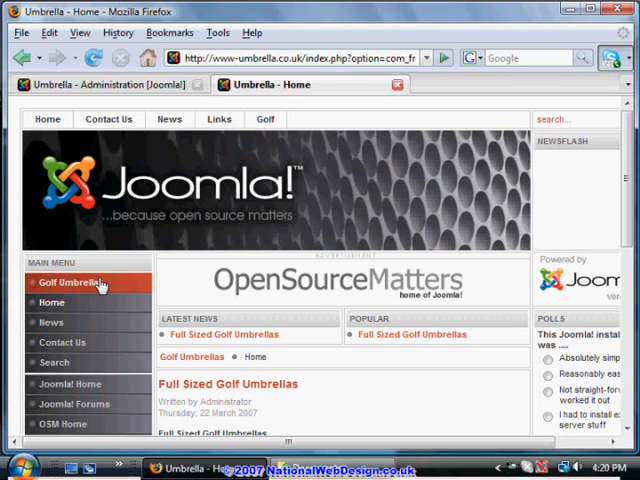
{"action": "left_click", "coordinate": [69, 281]}
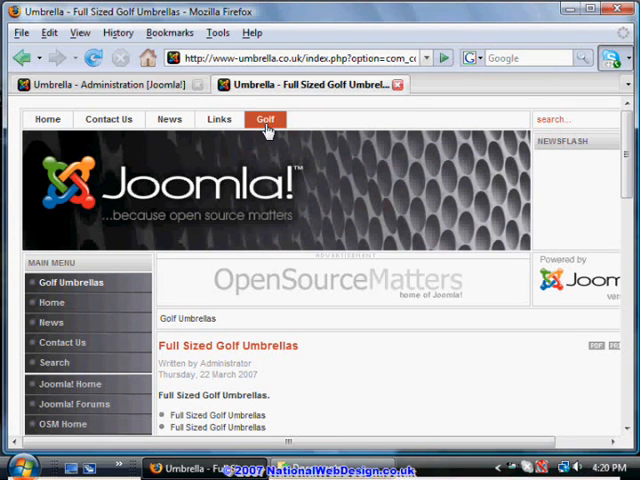
{"action": "left_click", "coordinate": [265, 119]}
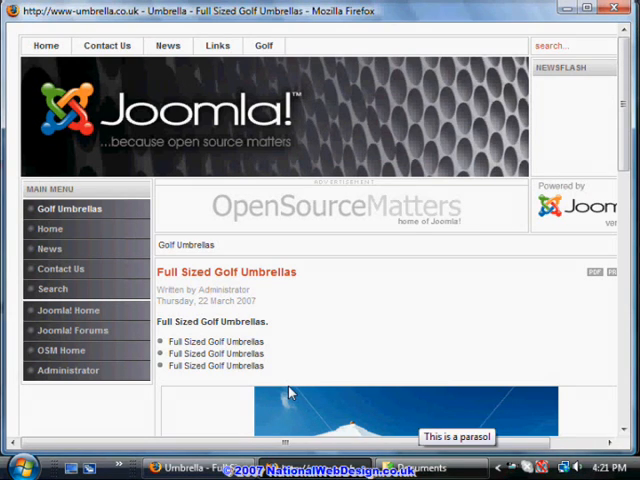
{"action": "mouse_move", "coordinate": [262, 103]}
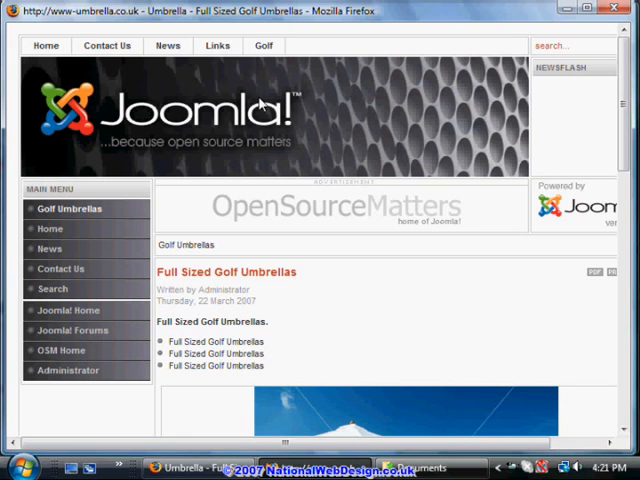